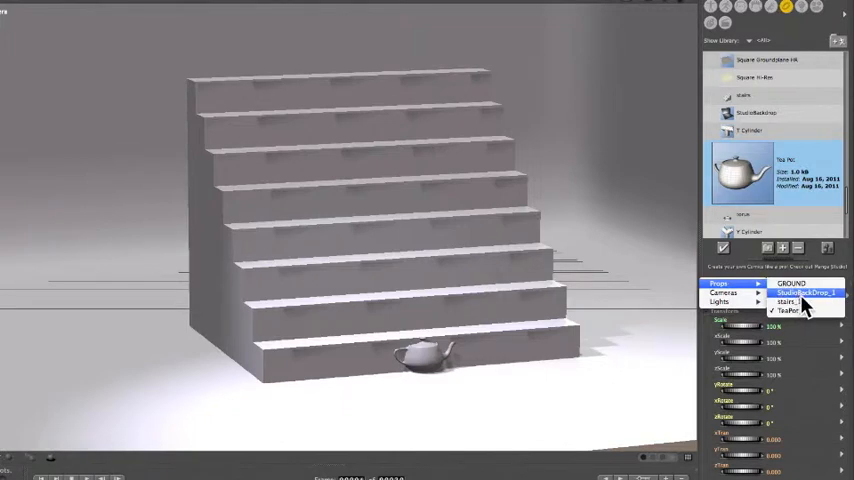
- Make StudioBackDrop_1 the active prop to review its yTran and zTran dials
left_click(805, 292)
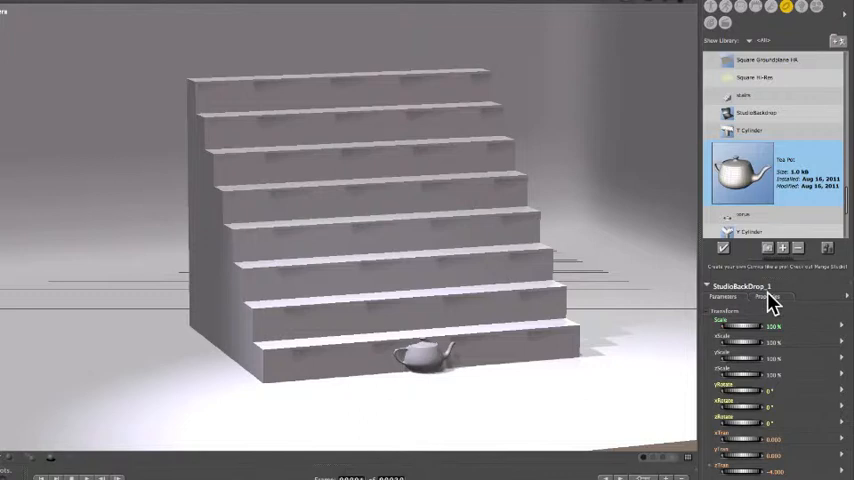
mouse_move(735, 300)
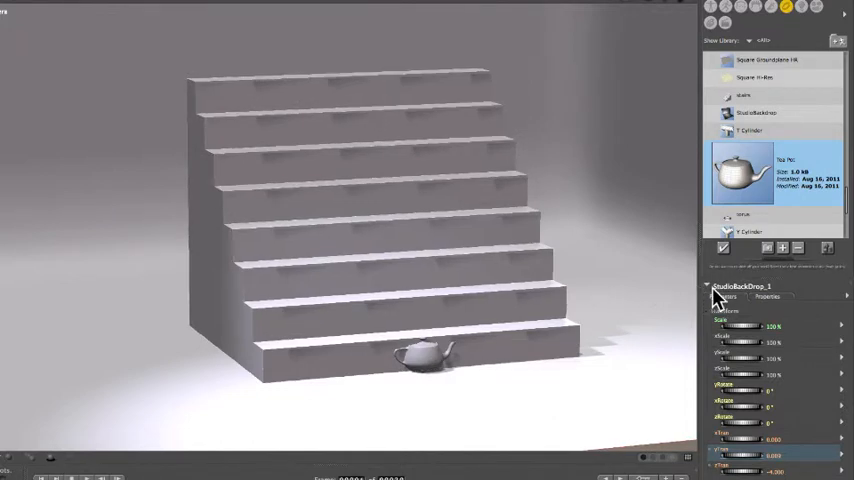
left_click(722, 292)
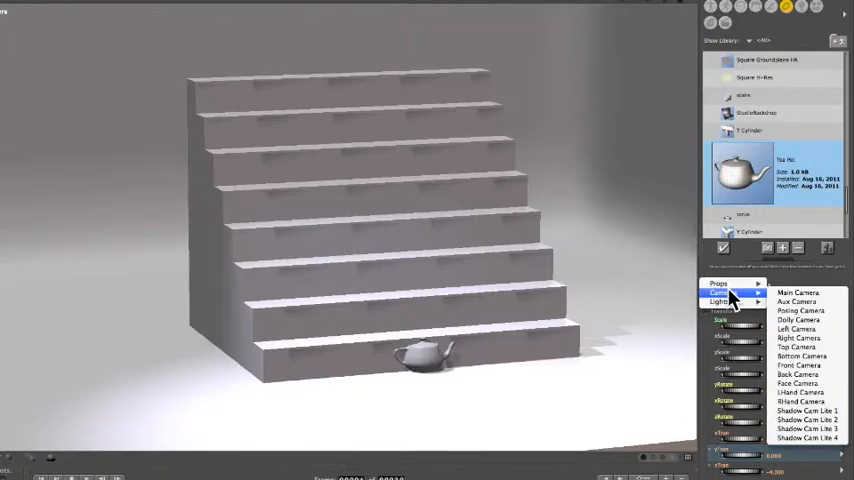
- Make stairs_1 the active prop so its zTran and yTran can push it to the wall
left_click(718, 283)
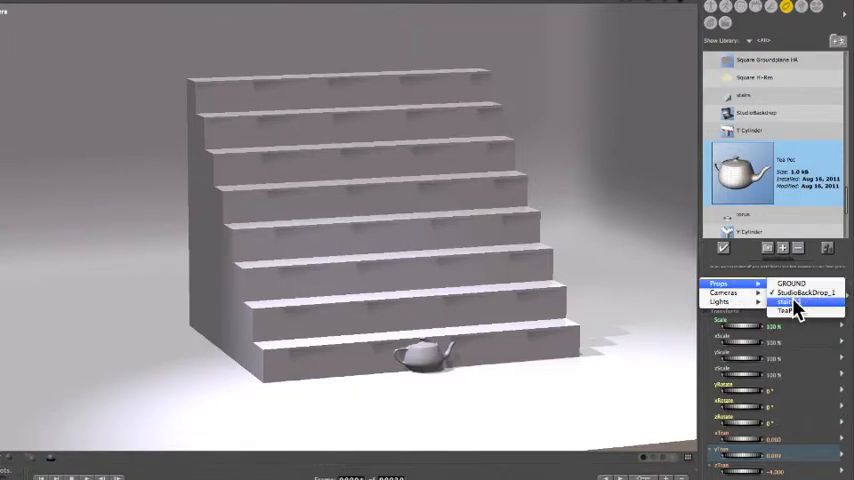
left_click(785, 302)
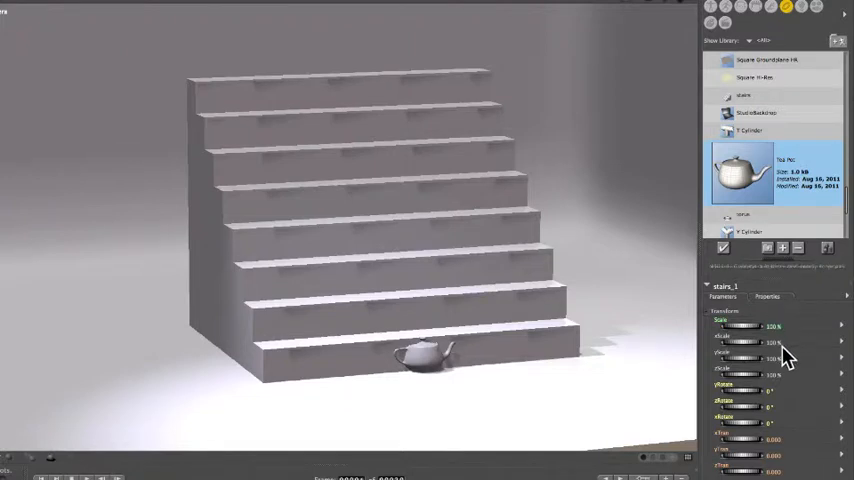
mouse_move(755, 463)
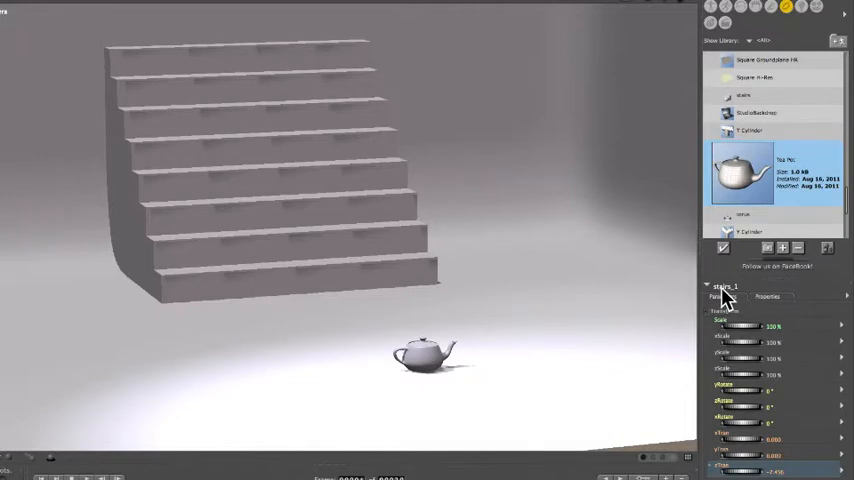
- Make TeaPot_1 the active prop so its translation dials can seat it on the top stair
left_click(725, 287)
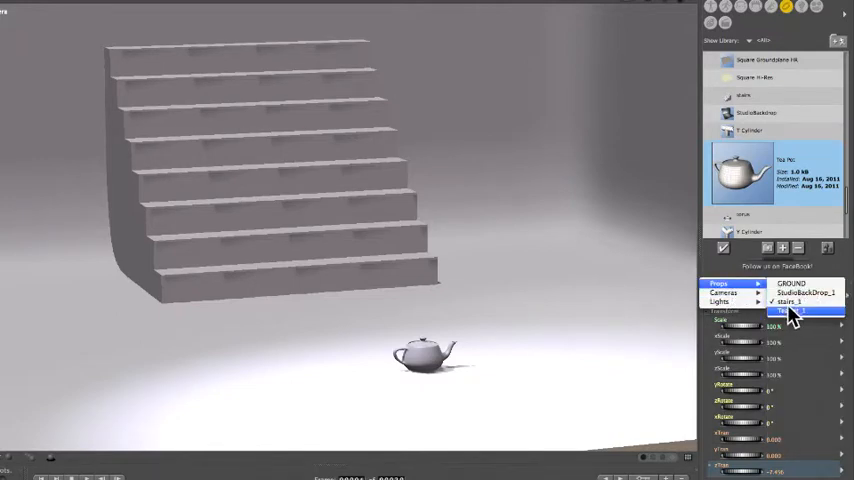
left_click(789, 311)
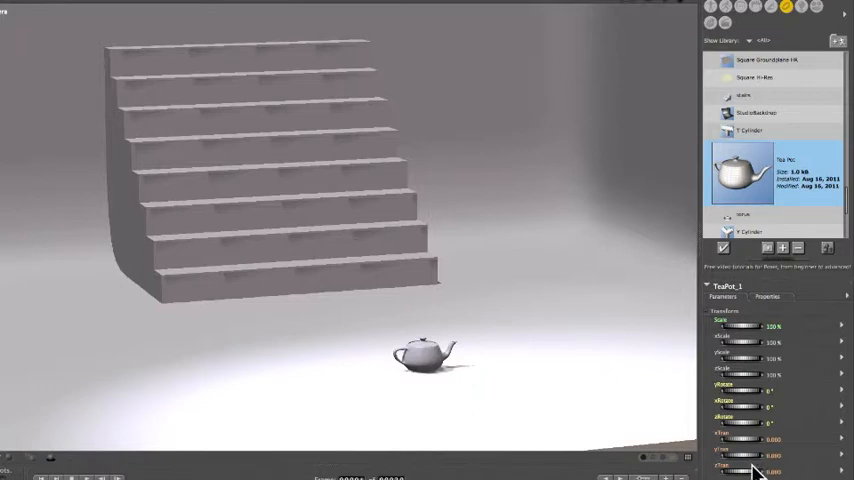
mouse_move(752, 460)
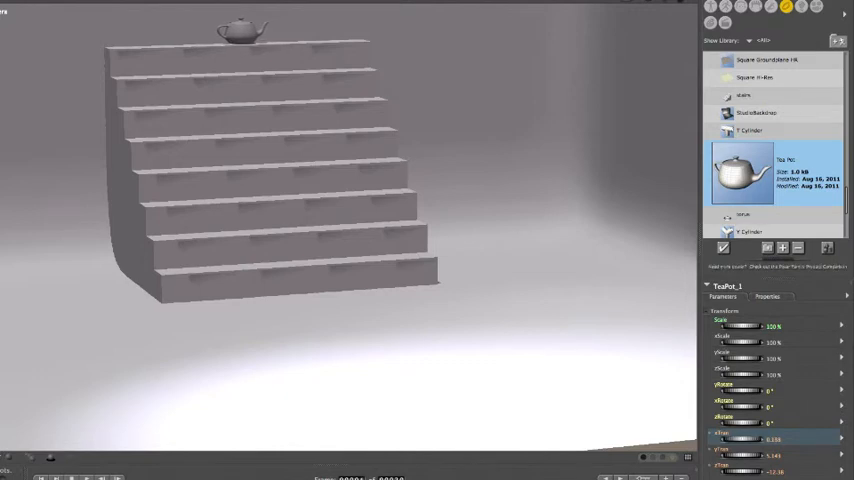
mouse_move(705, 428)
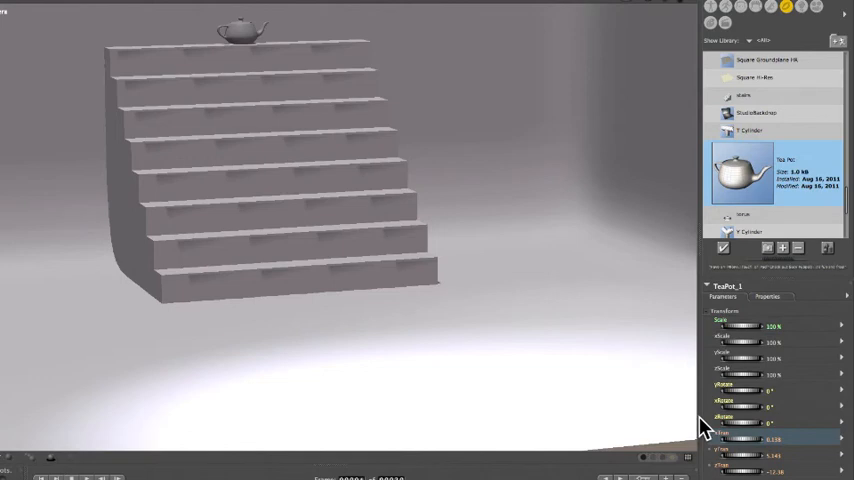
mouse_move(730, 380)
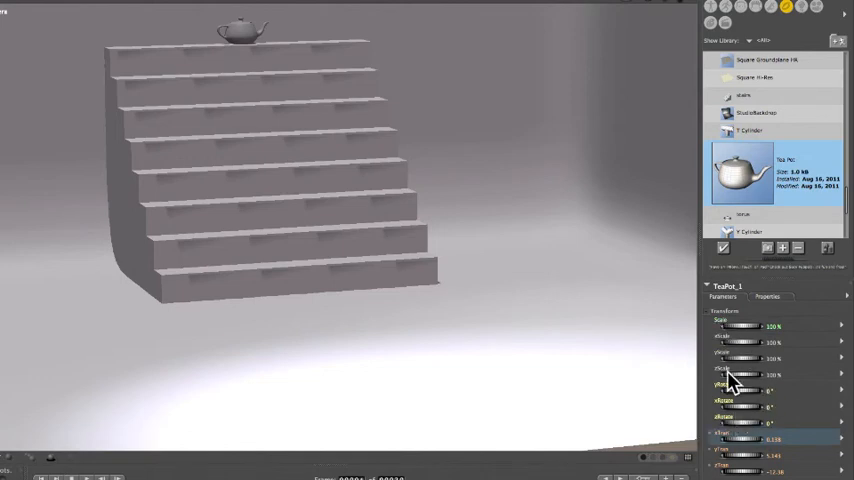